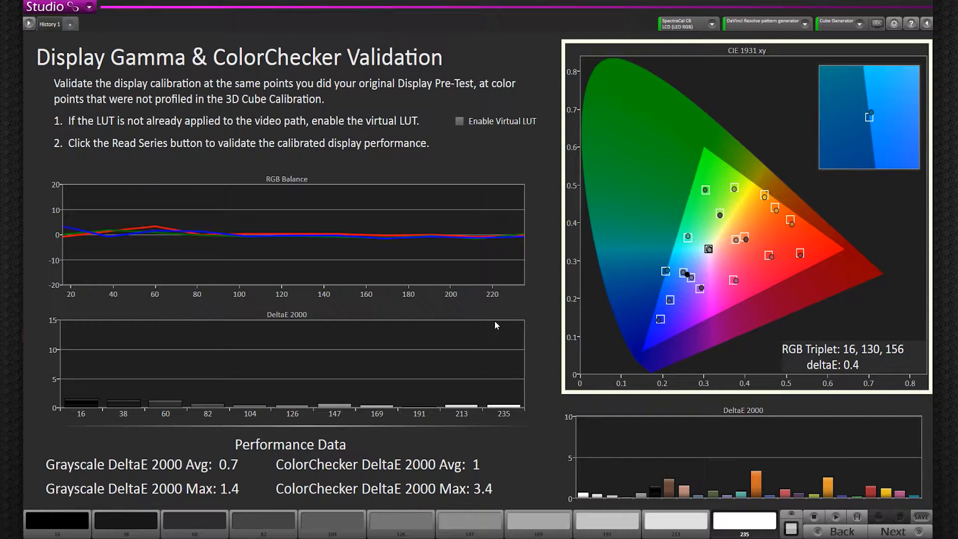
pyautogui.moveTo(657, 179)
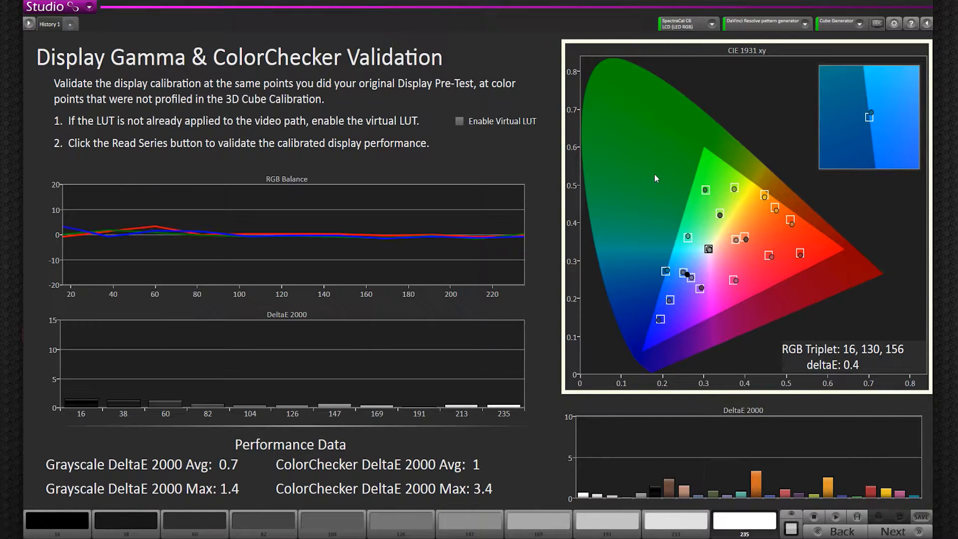
# - Show the Display Control panel for the Cube Generator from the toolbar
pyautogui.click(879, 22)
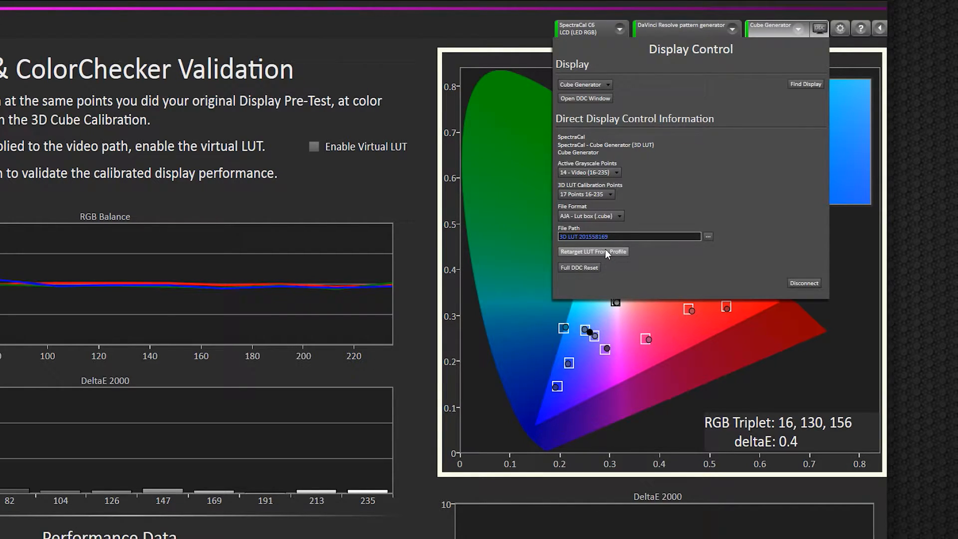
# - Retarget the LUT from profile Profile 2015581126.cpfx, loading it as the source
pyautogui.click(593, 252)
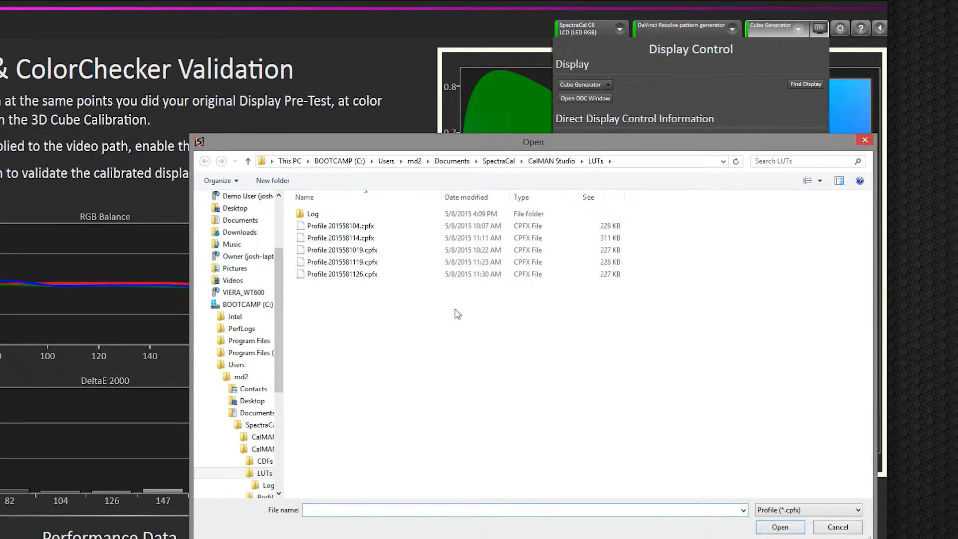
pyautogui.click(341, 273)
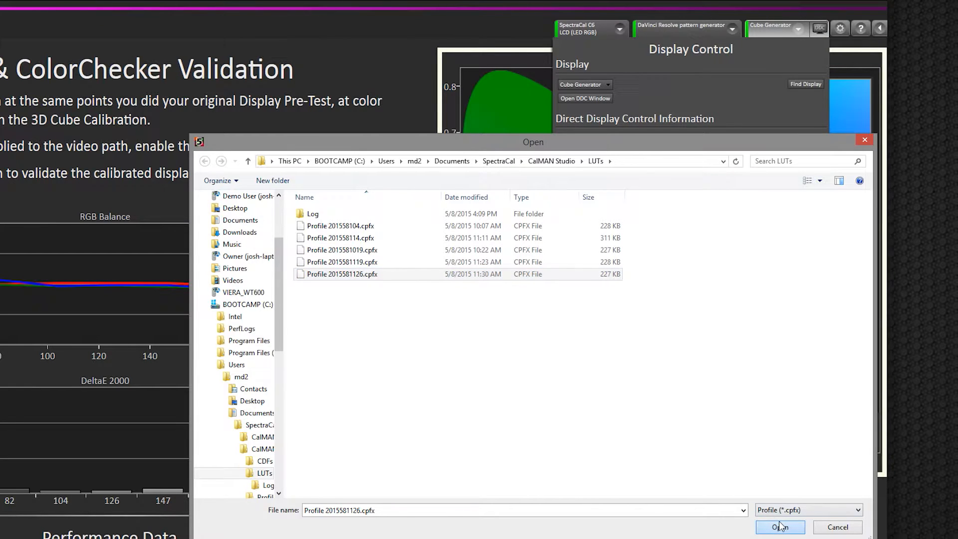
pyautogui.click(781, 527)
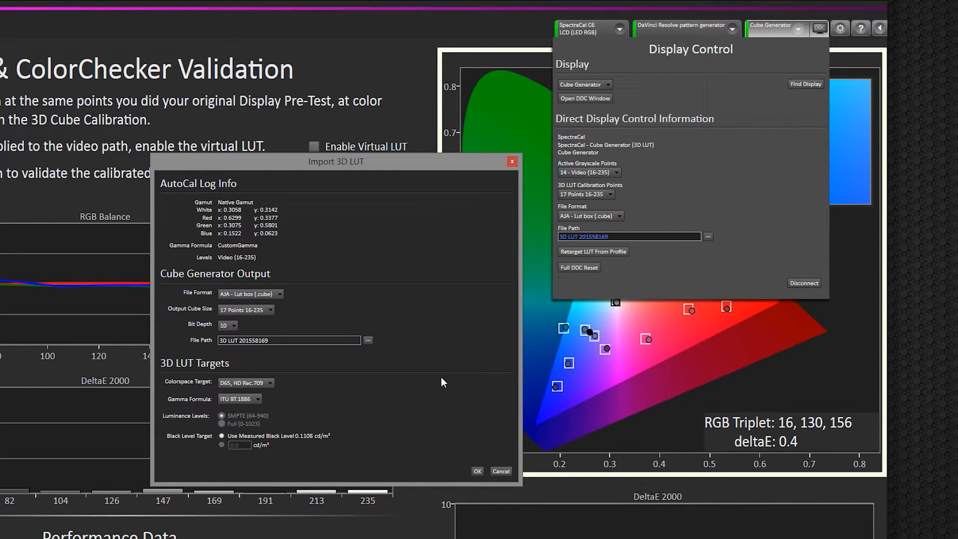
pyautogui.moveTo(371, 313)
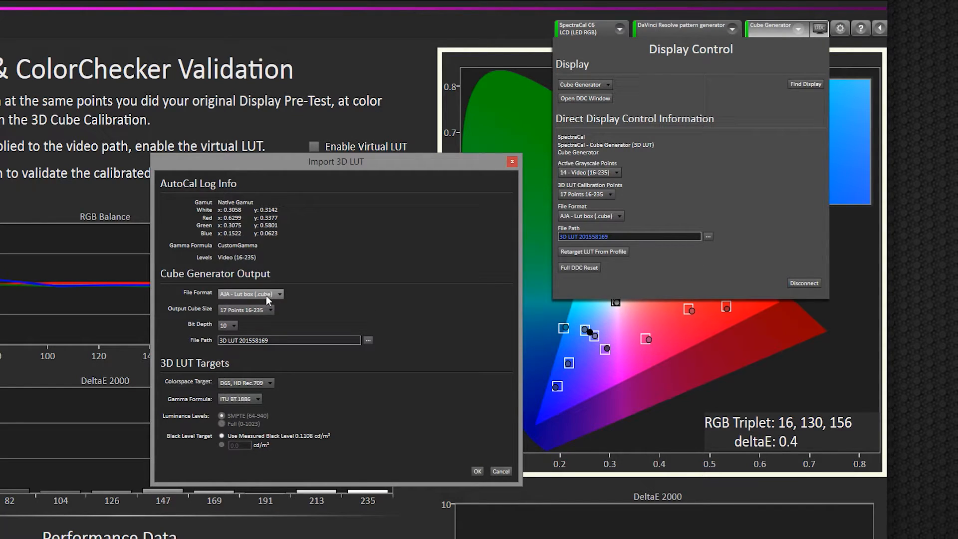
pyautogui.click(249, 294)
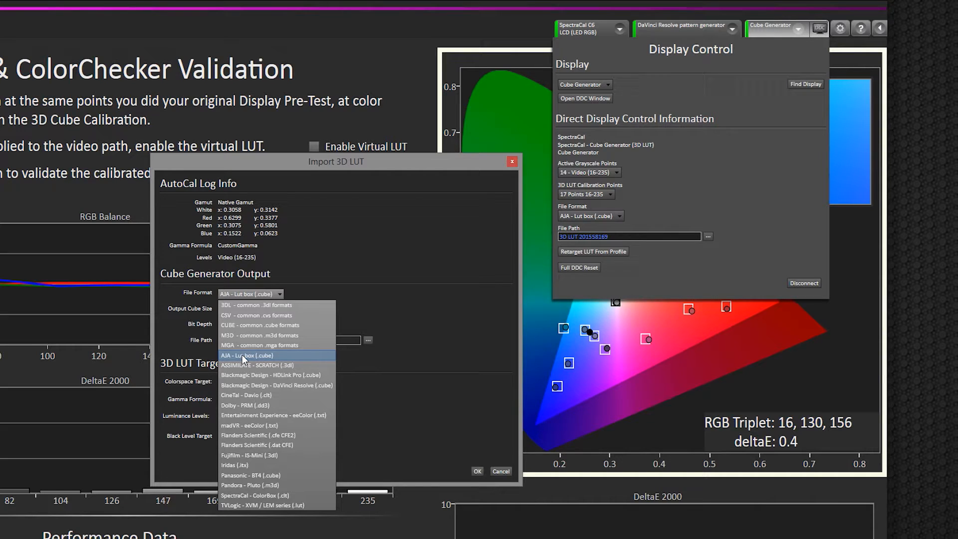
pyautogui.moveTo(242, 366)
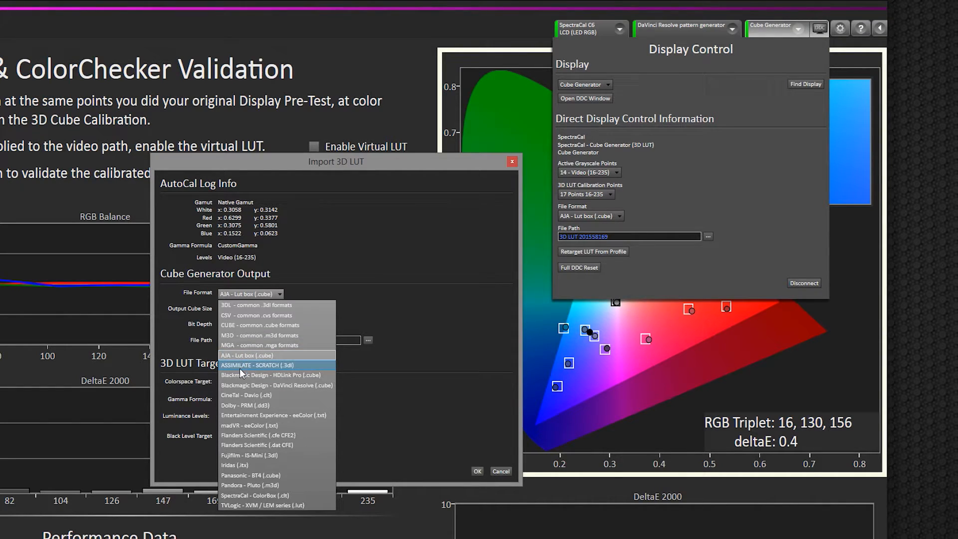
pyautogui.moveTo(263, 355)
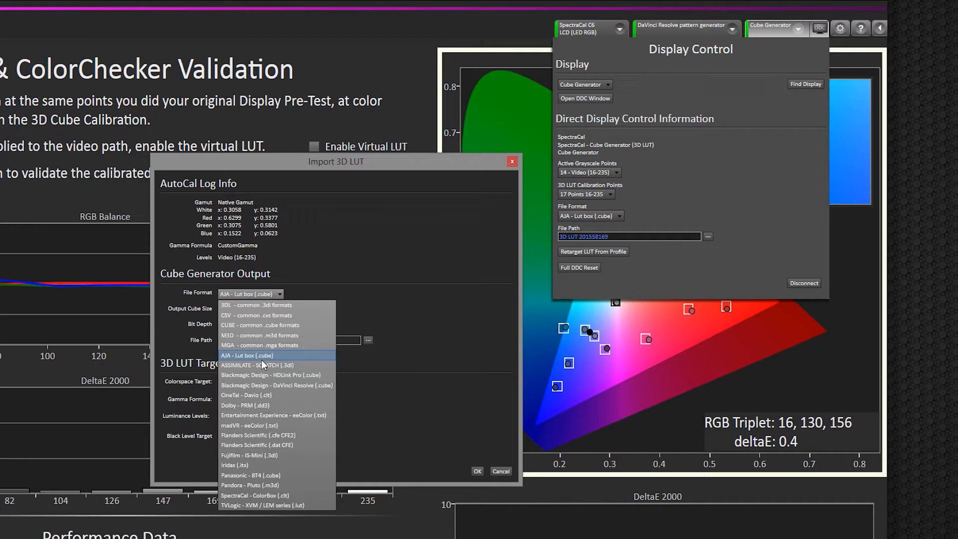
pyautogui.click(247, 355)
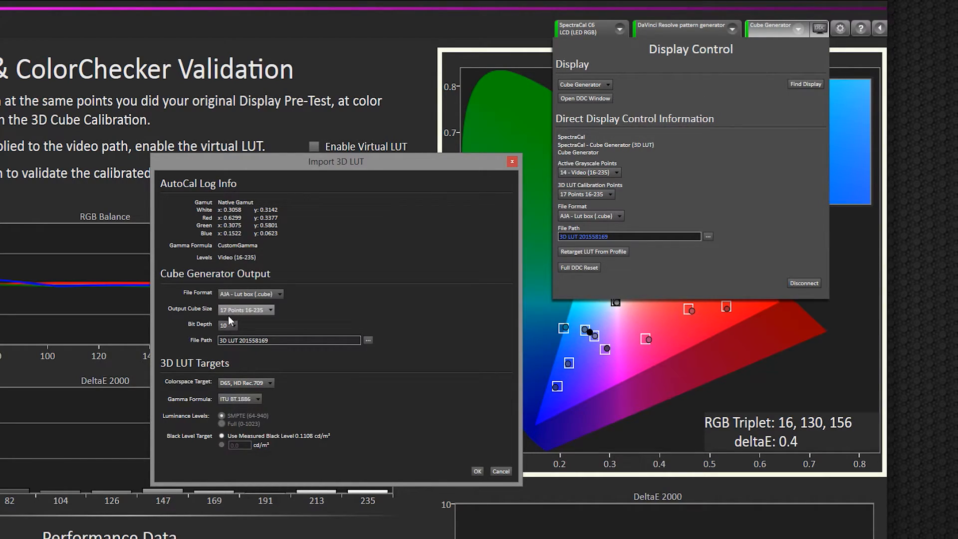
pyautogui.click(289, 341)
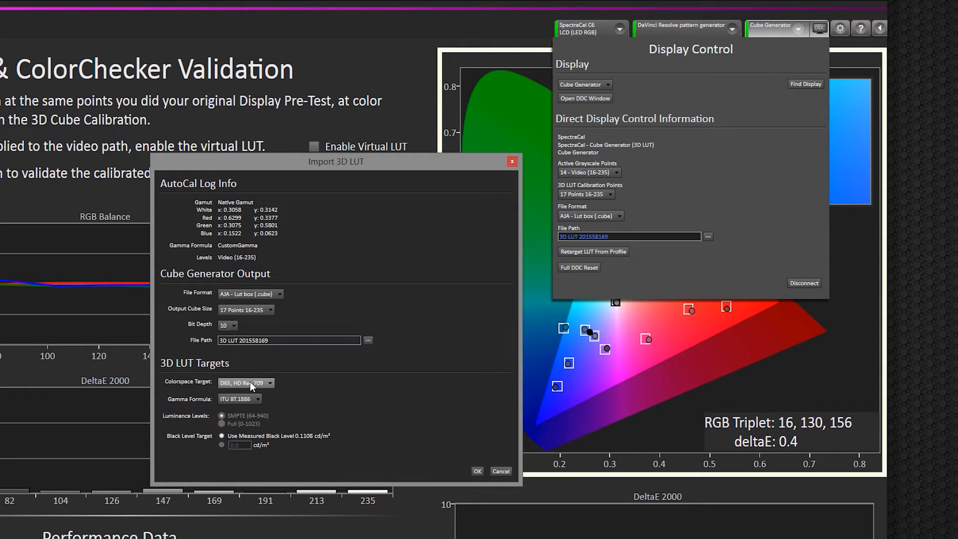
# - Set Colorspace Target to D-Cinema v1.2 and Power gamma with exponent 2.6
pyautogui.click(245, 383)
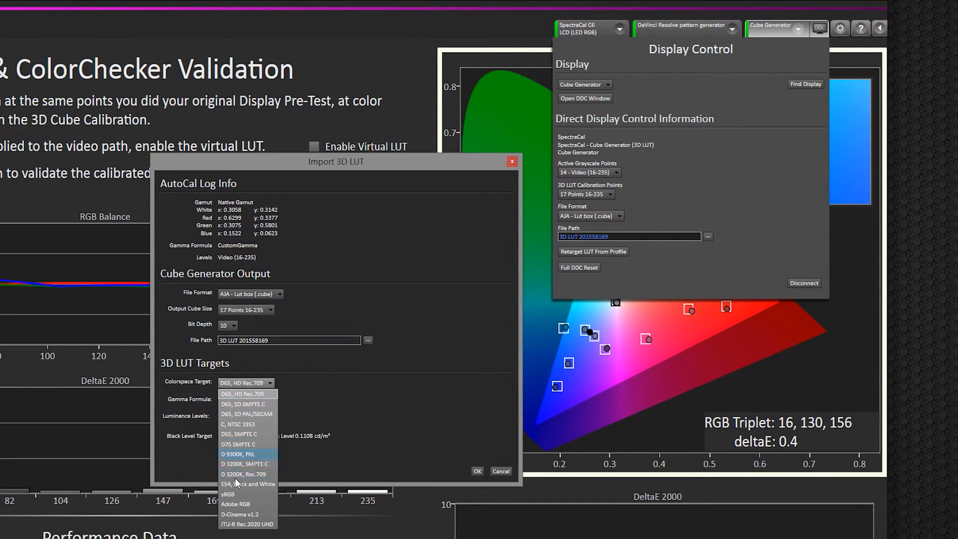
pyautogui.click(238, 514)
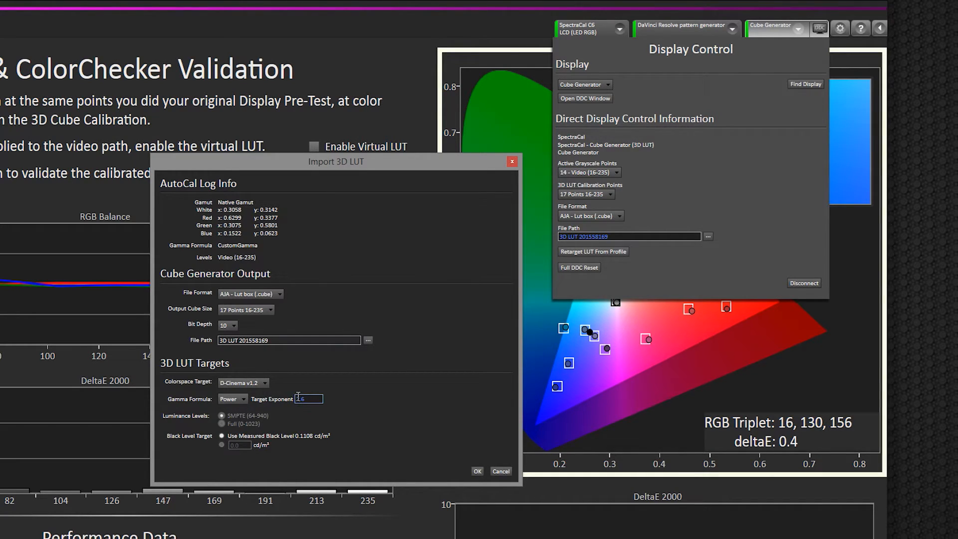
pyautogui.write('2.6')
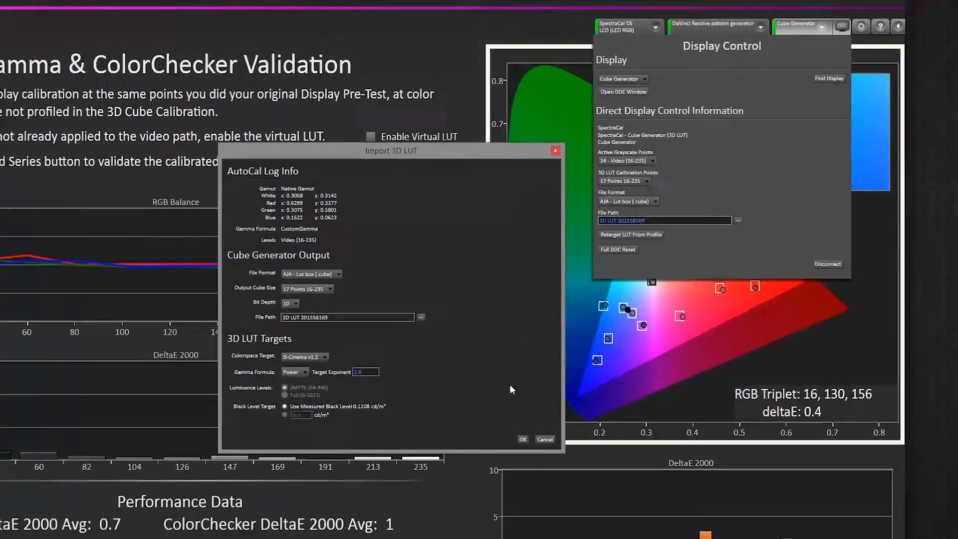
# - Confirm the targets, let the LUT map to the Cube Generator, and dismiss the settings
pyautogui.click(523, 439)
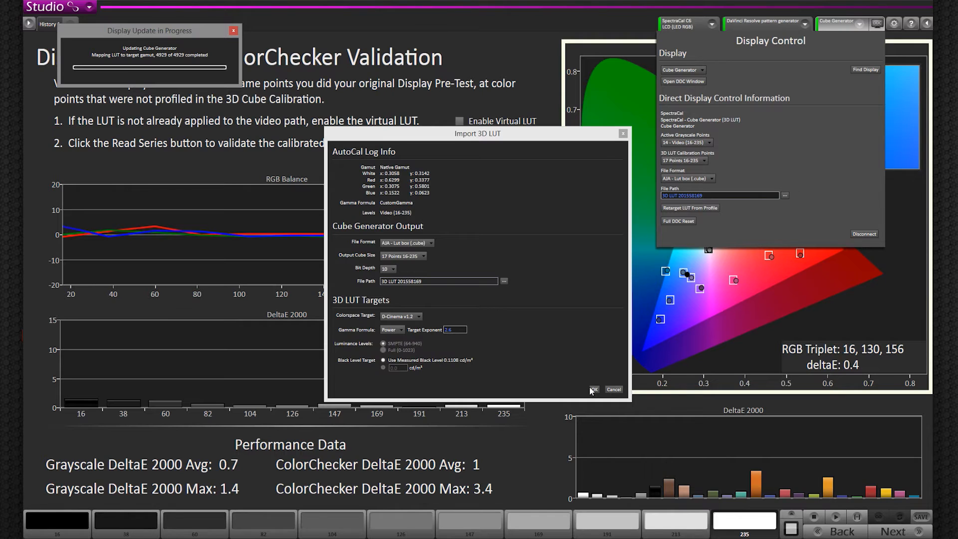
pyautogui.click(593, 389)
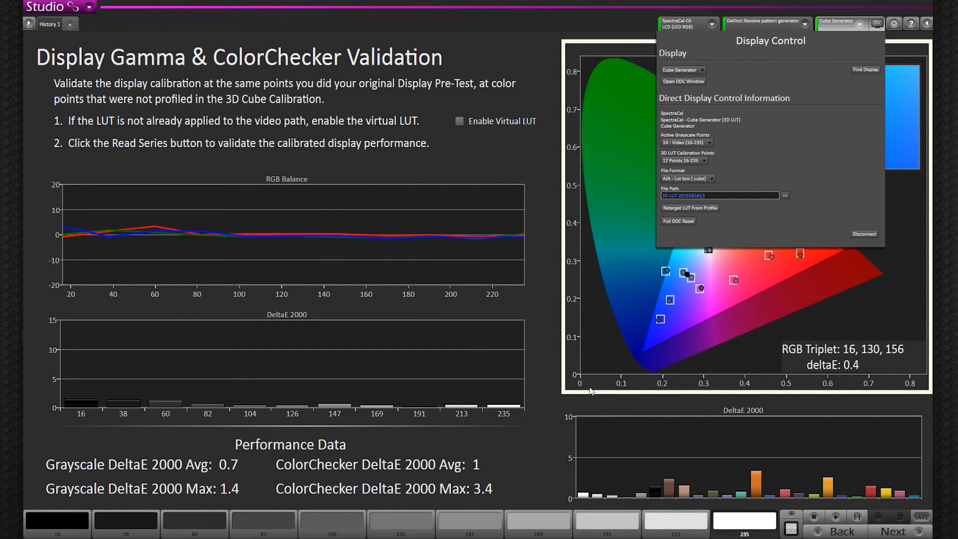